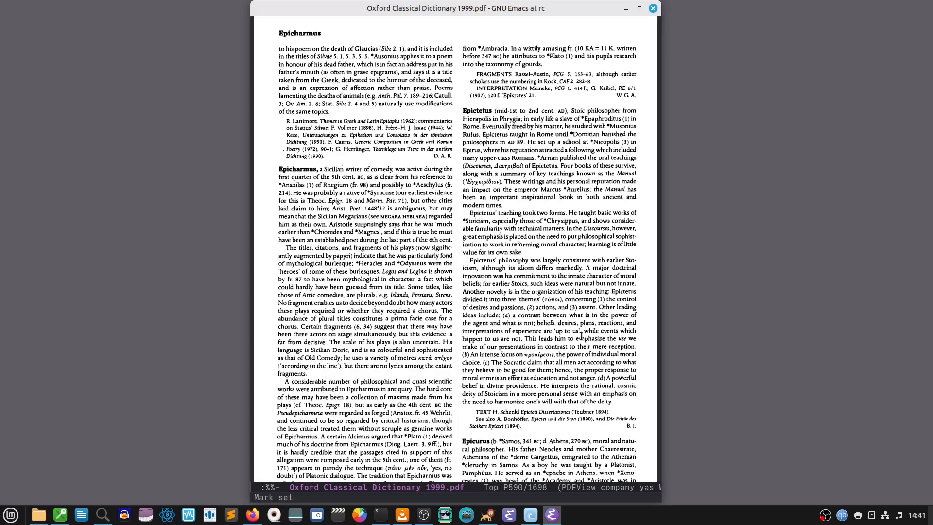
mouse_move(687, 410)
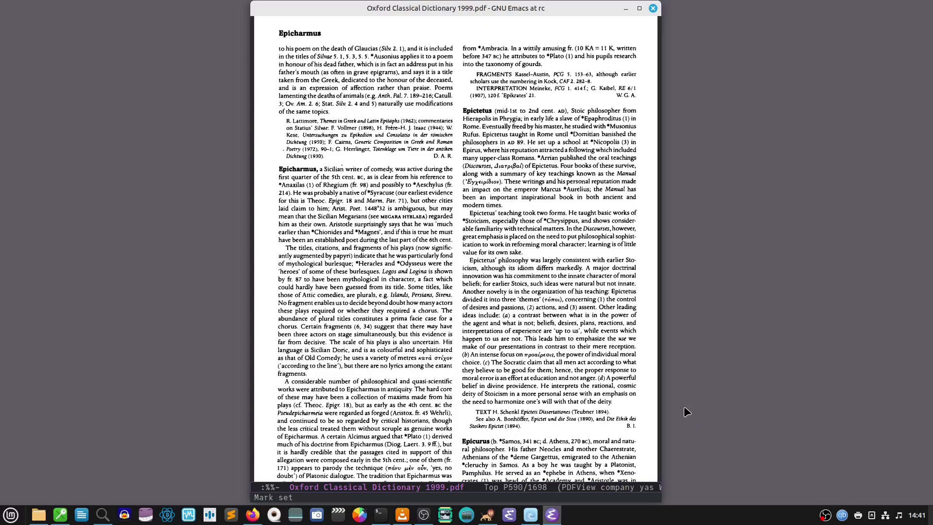
mouse_move(685, 412)
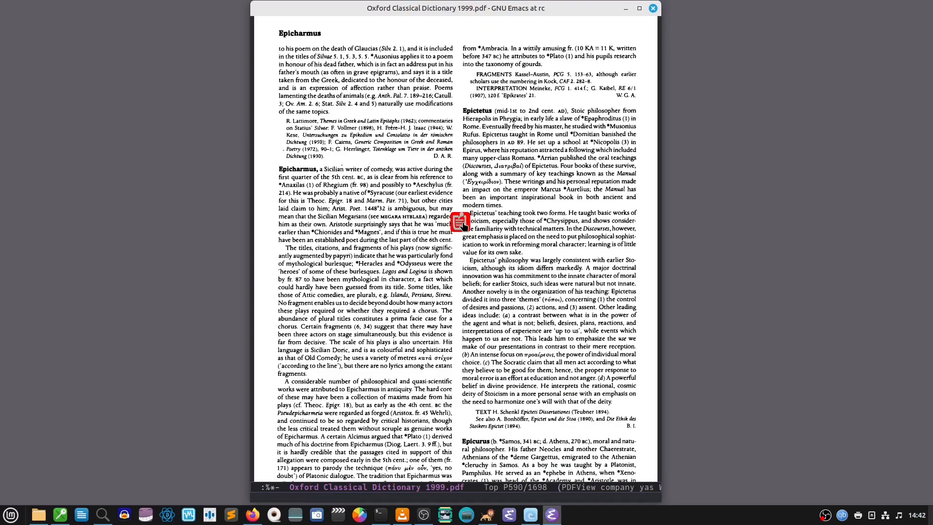
Begin the annotation's note text 'write my note' and preview it on the page
click(460, 222)
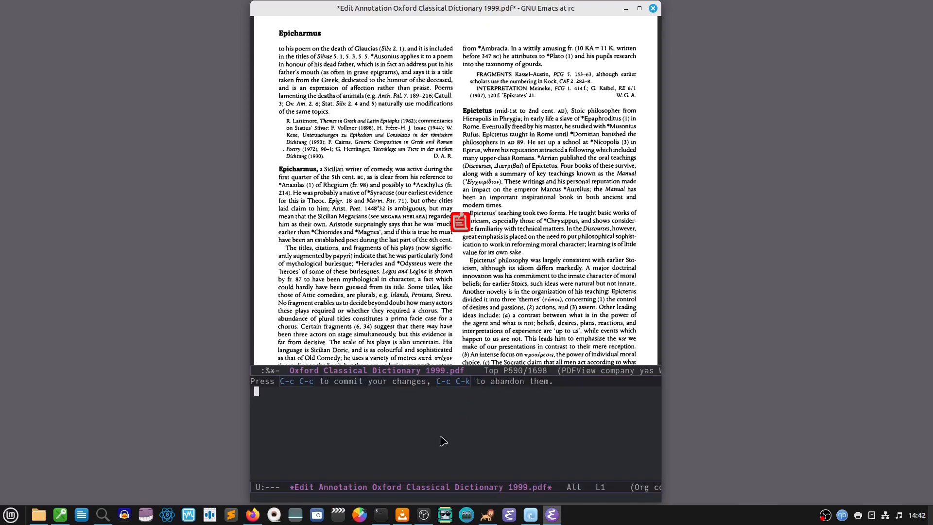
text(wri)
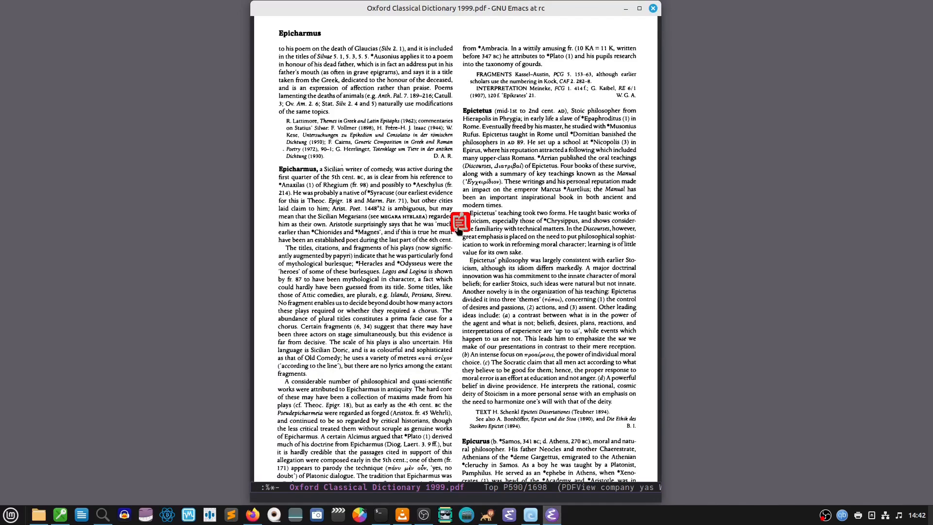
click(458, 223)
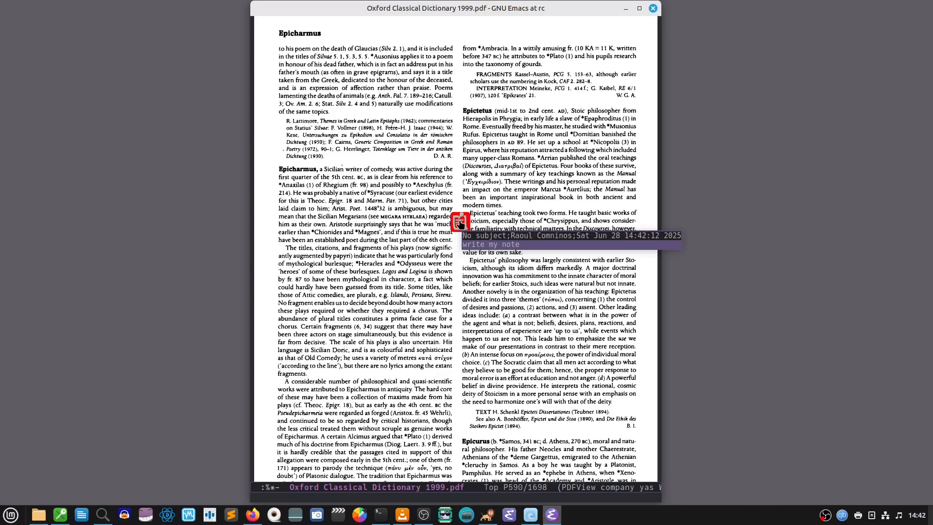
click(460, 221)
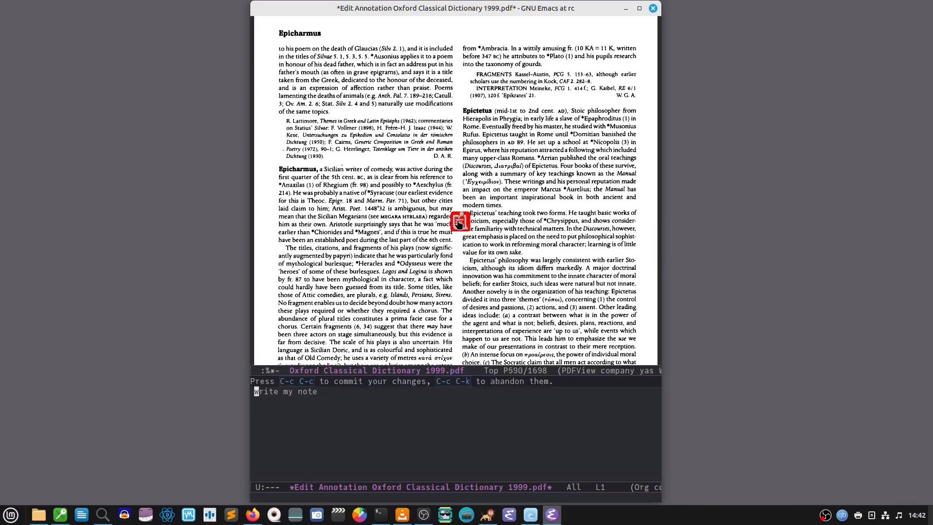
mouse_move(341, 417)
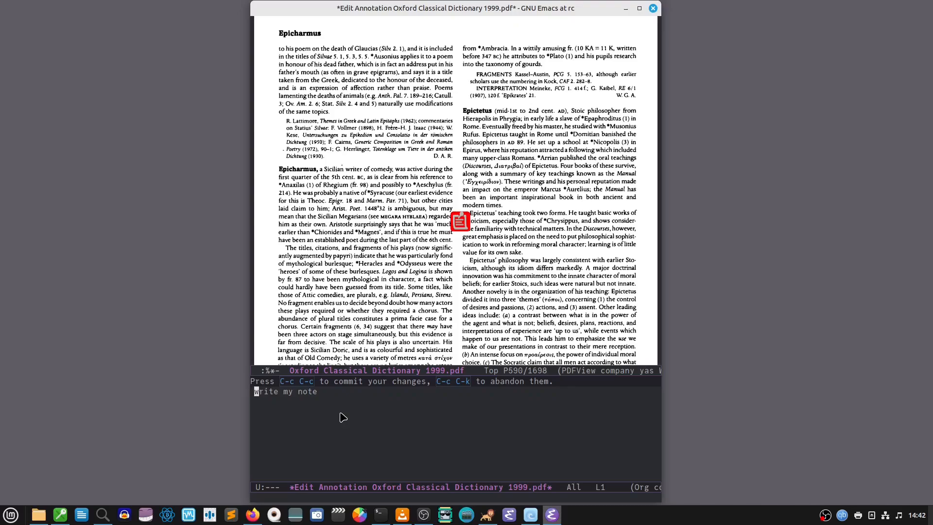
Add a '* Heading' line above the note text and commit the annotation
key(Return)
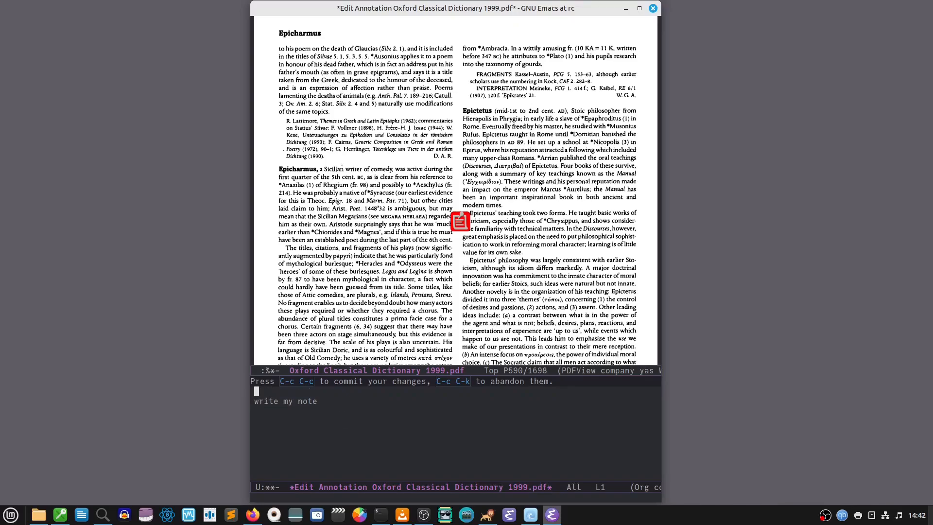
text(*)
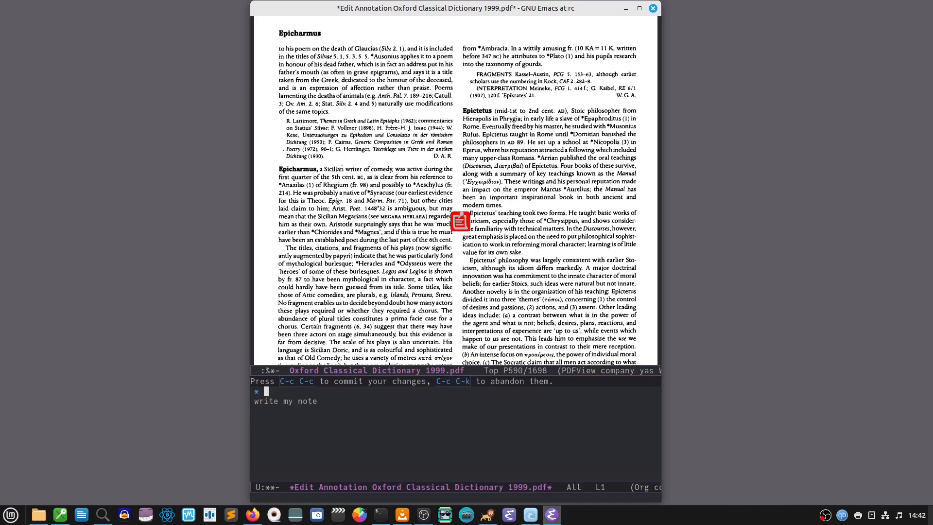
text(Heading)
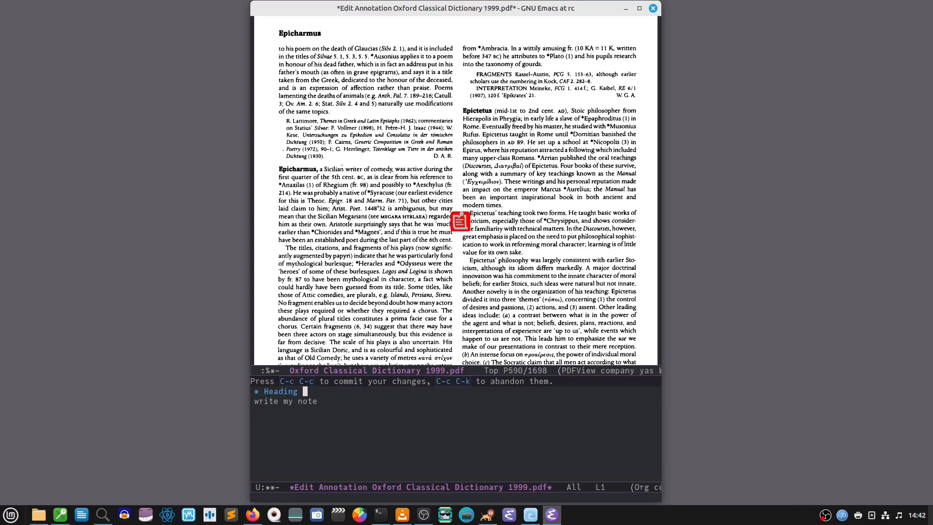
key(C-c C-c)
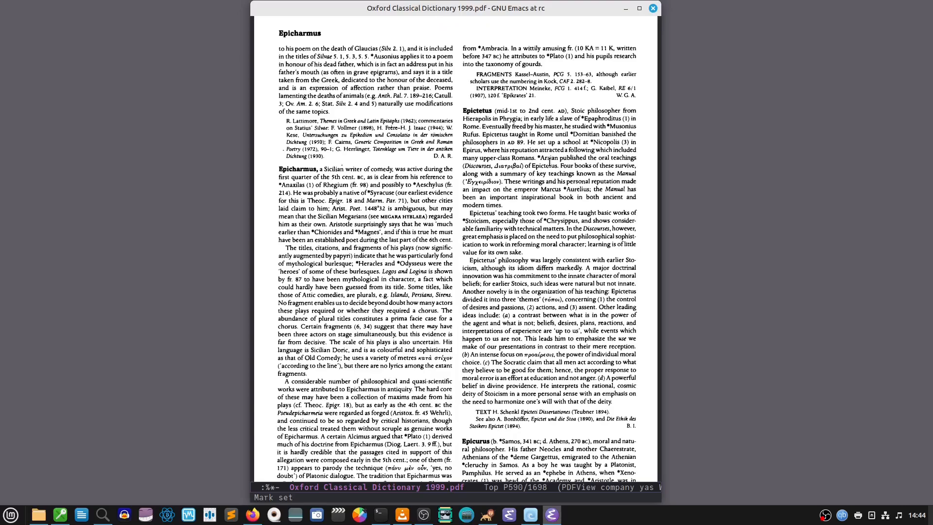
Start org-noter with notes file 'Oxford Classical Dictionary 1999.org' saved on the Desktop
text(org-noter)
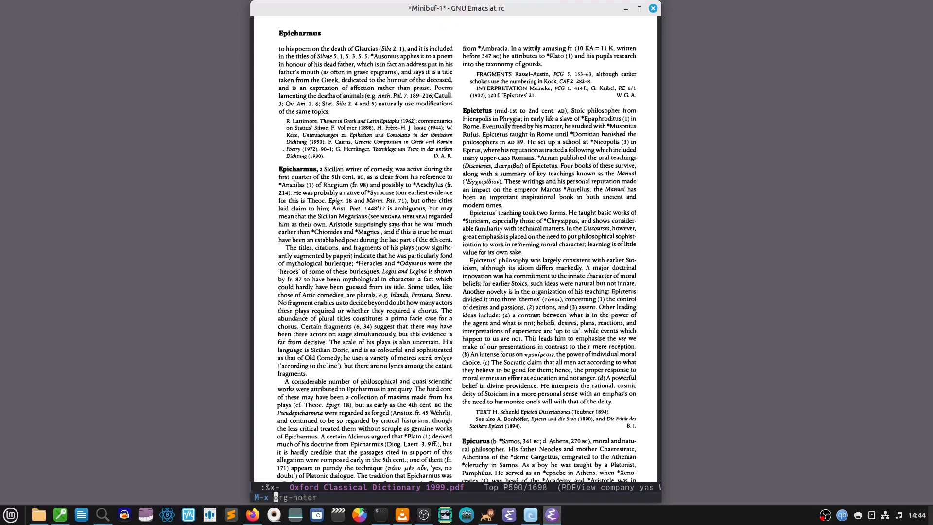
key(Return)
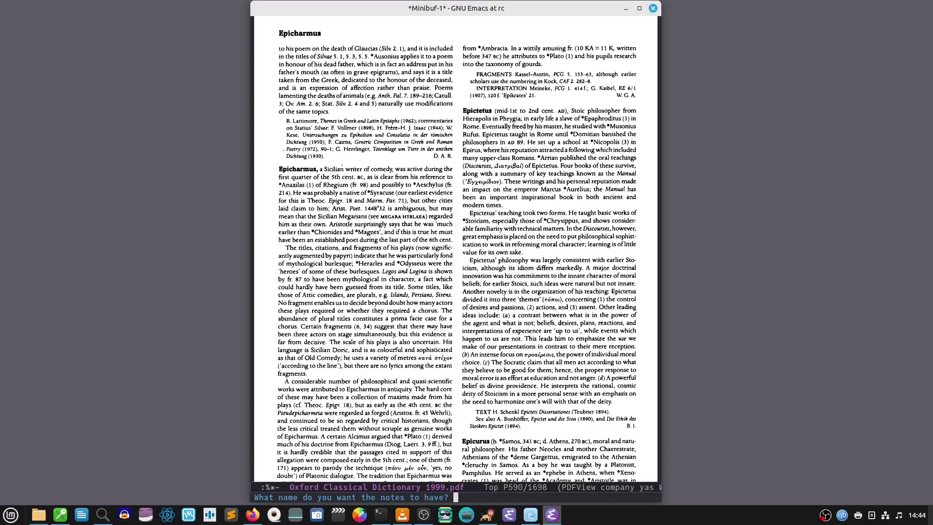
key(Tab)
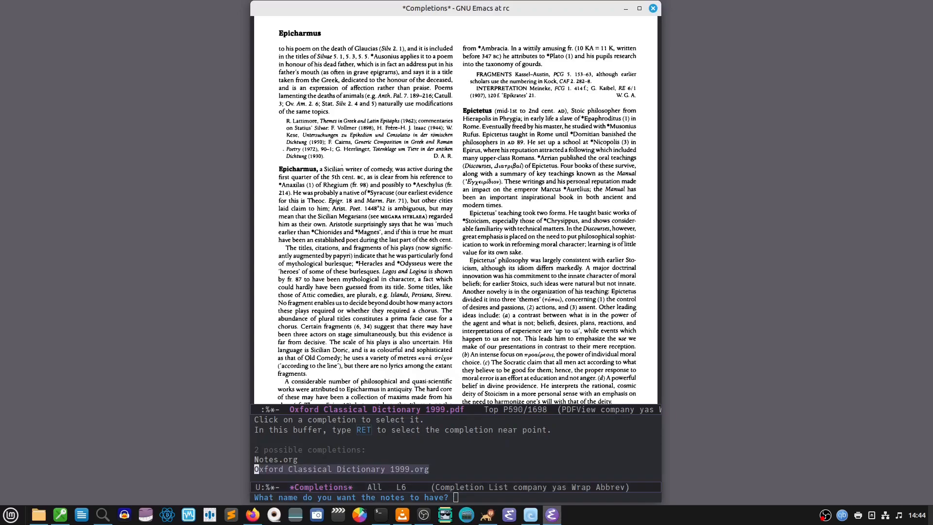
click(341, 469)
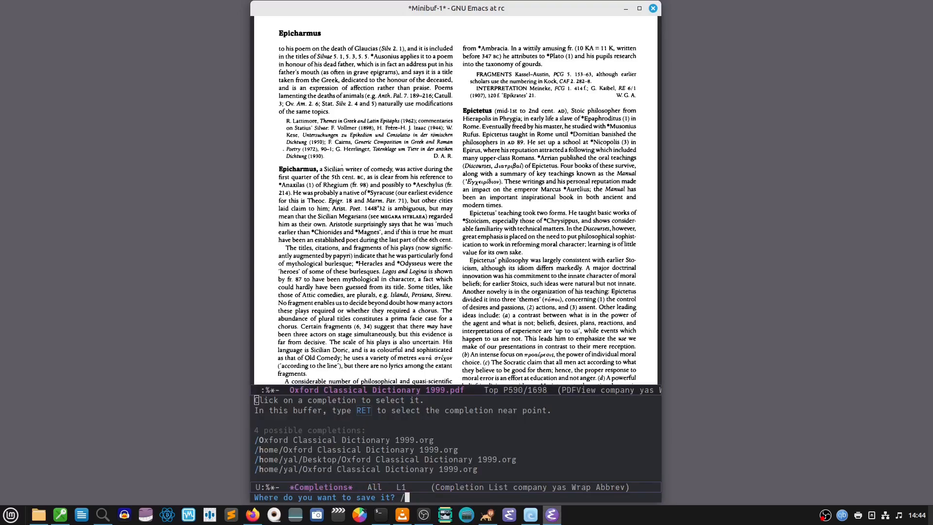
click(344, 439)
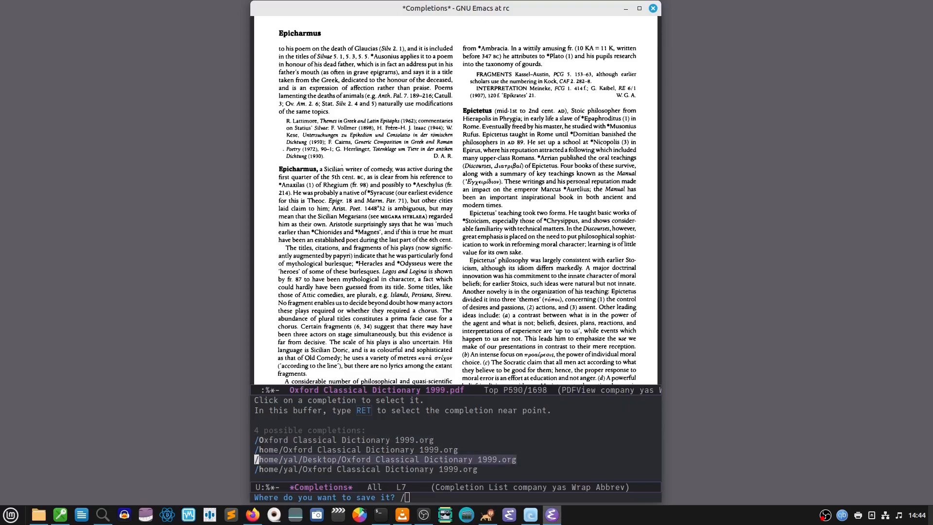
click(385, 459)
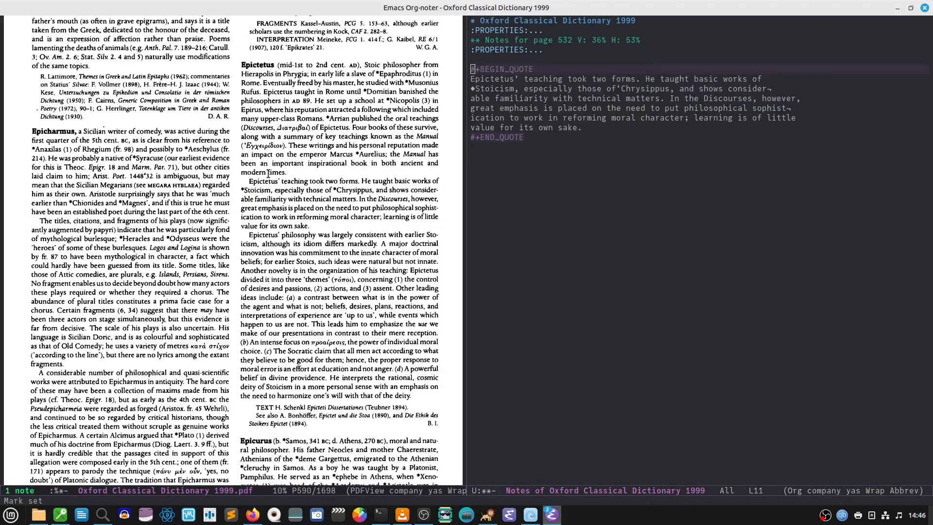
mouse_move(583, 148)
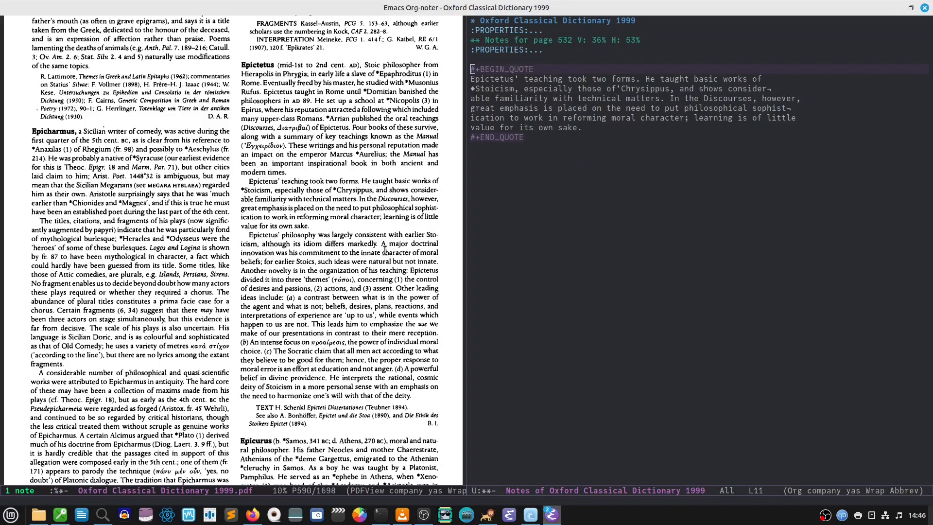
Scroll the dictionary PDF down to the epiphany entry for the second quoted note
scroll(down, 3)
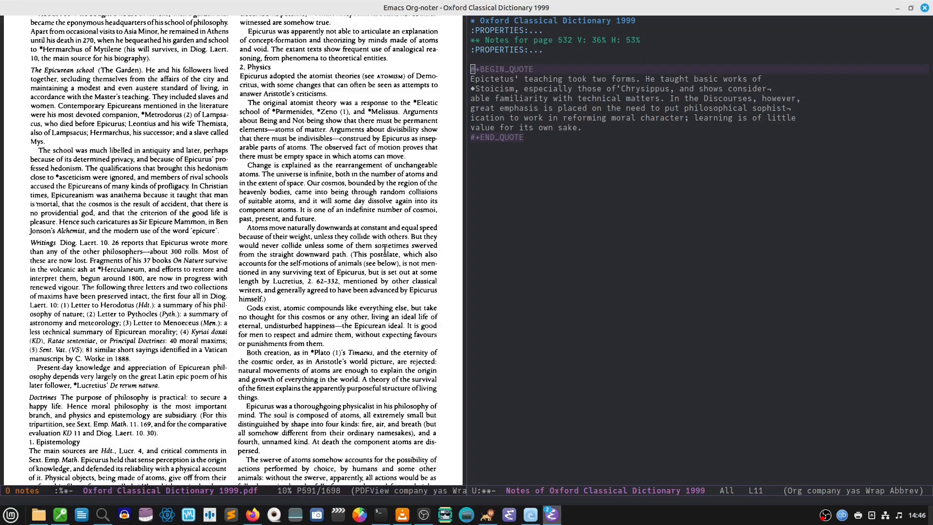
scroll(down, 3)
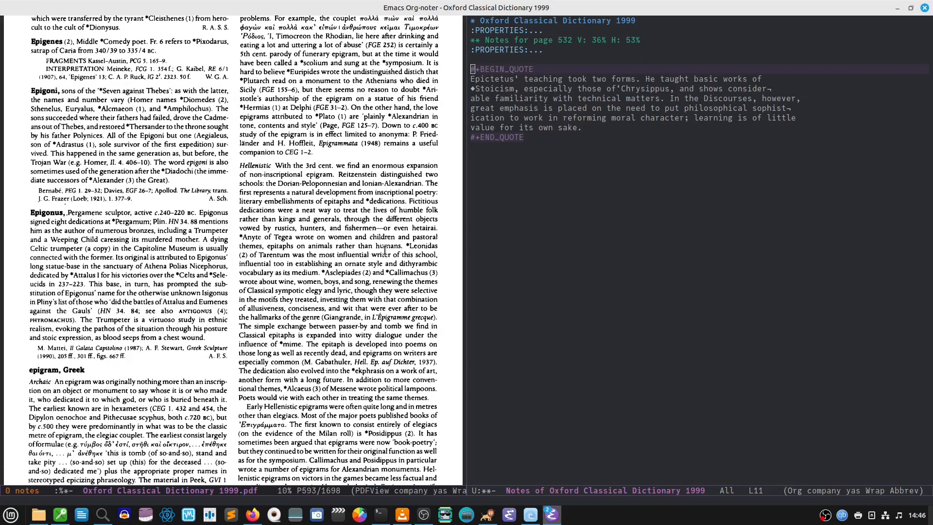
scroll(down, 3)
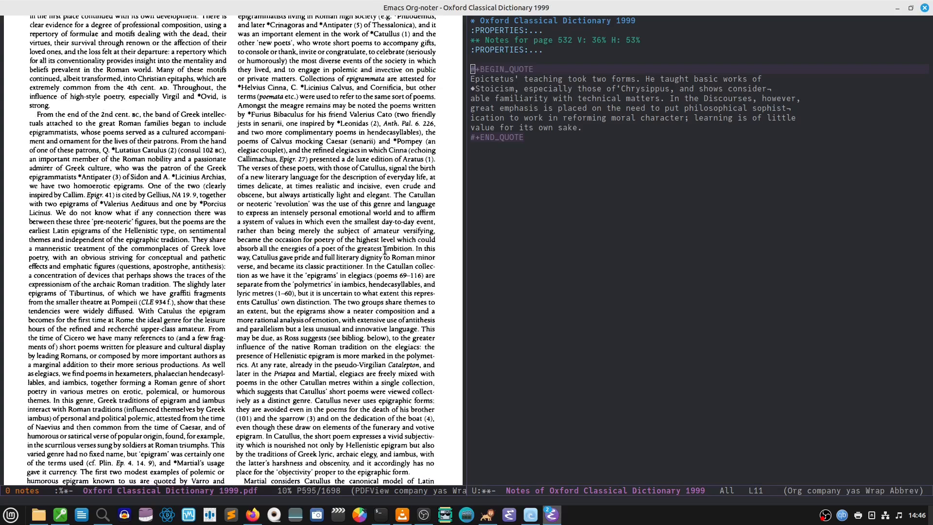
scroll(down, 3)
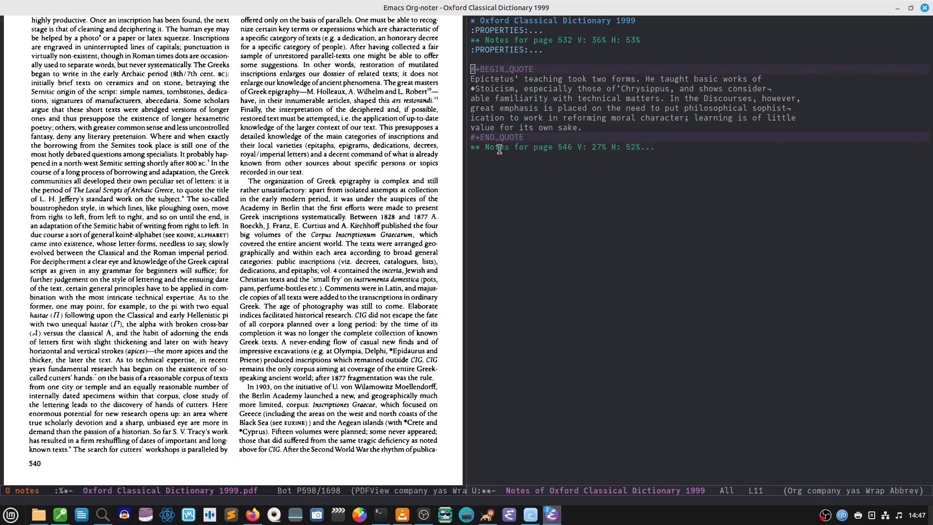
mouse_move(522, 96)
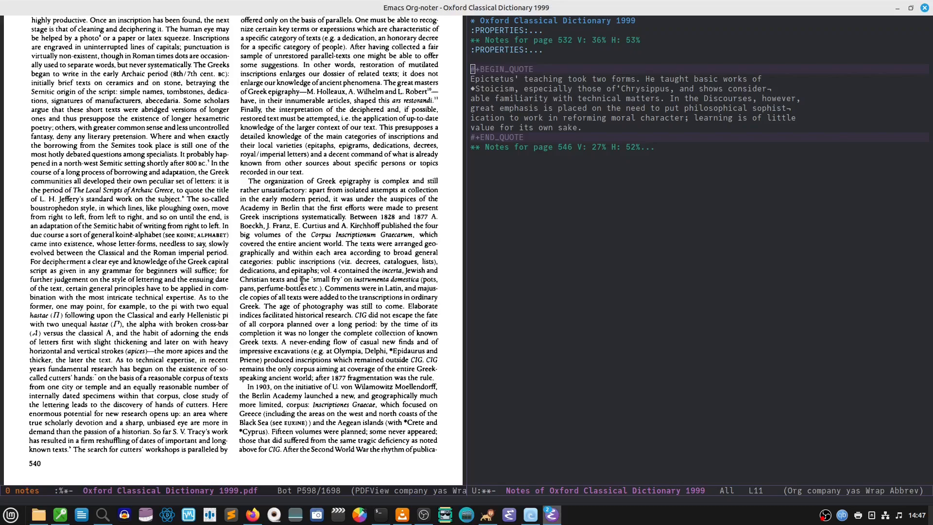
scroll(down, 3)
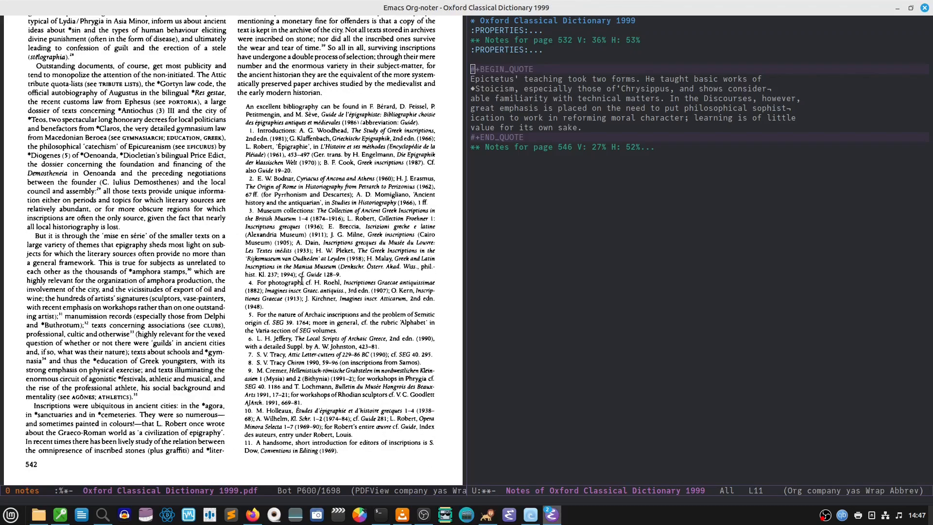
scroll(down, 3)
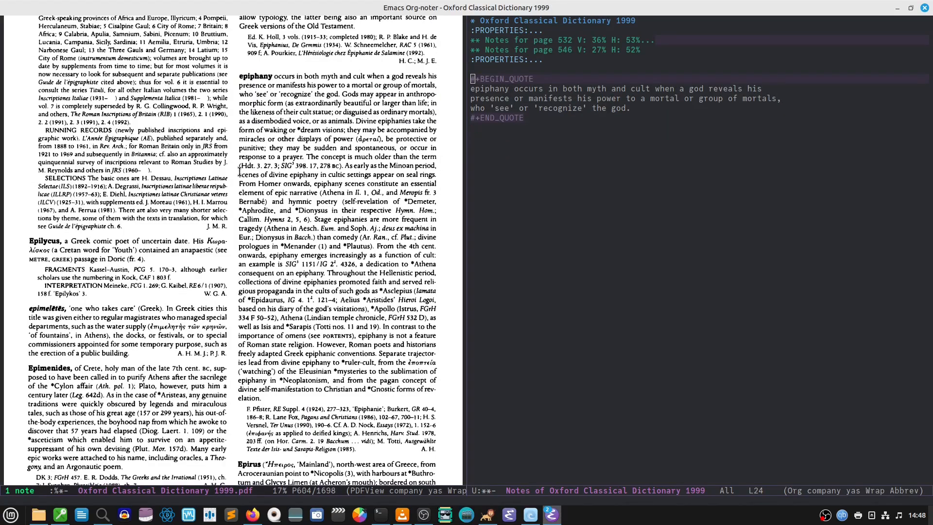
key(q)
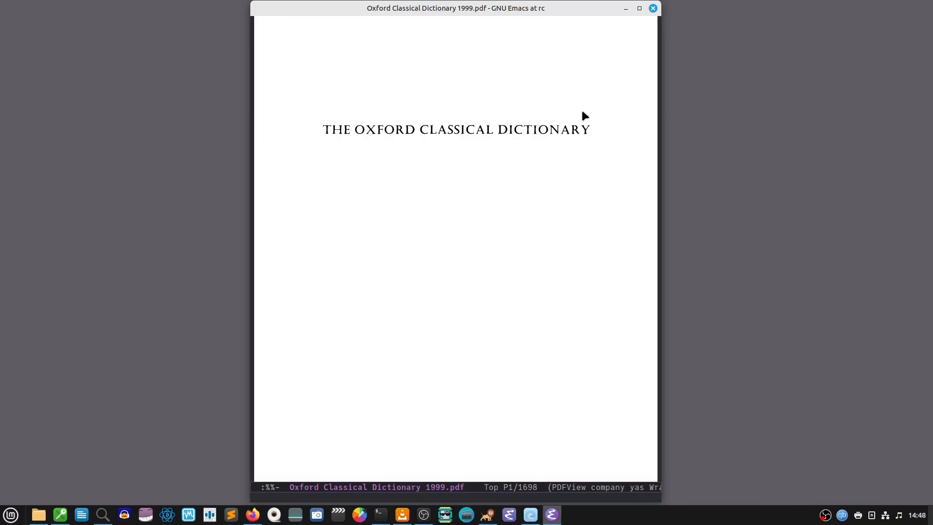
Relaunch org-noter at the epiphany page and jump to org-noter-auto-save-last-location in init.el
text(org-noter)
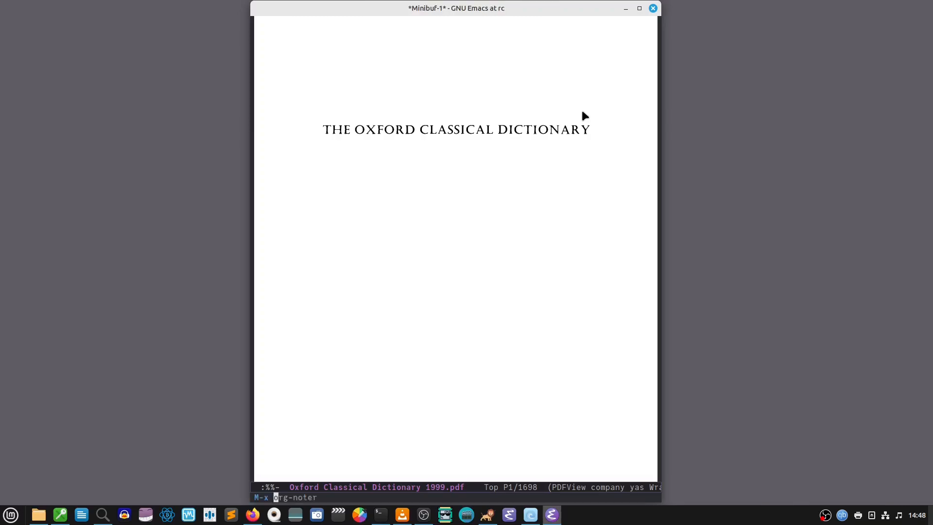
key(Return)
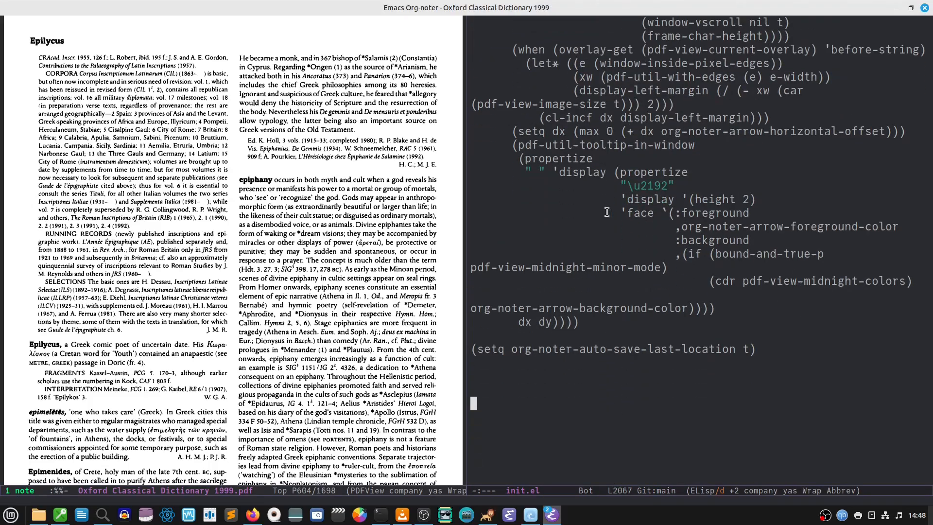
click(513, 349)
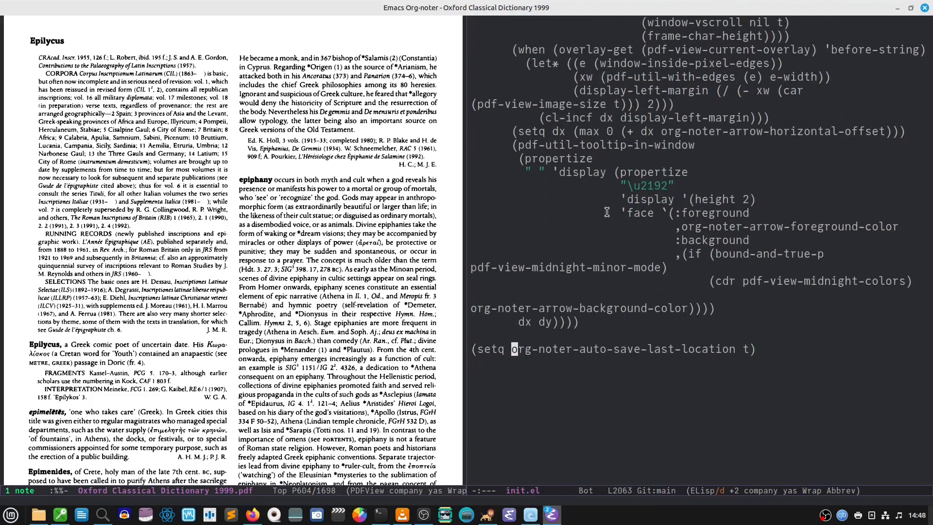